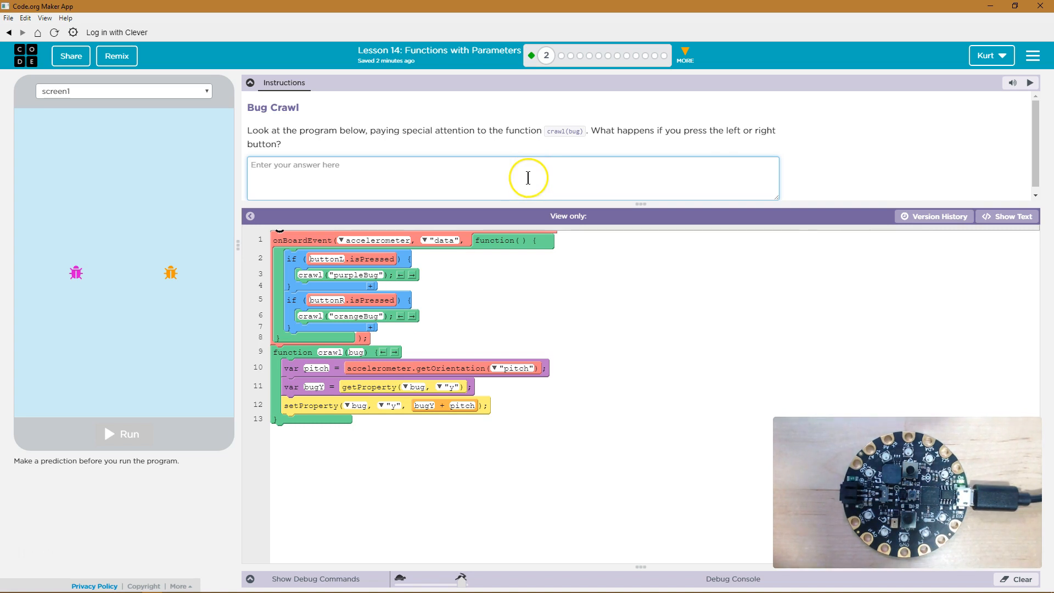
{"action": "mouse_move", "coordinate": [530, 177]}
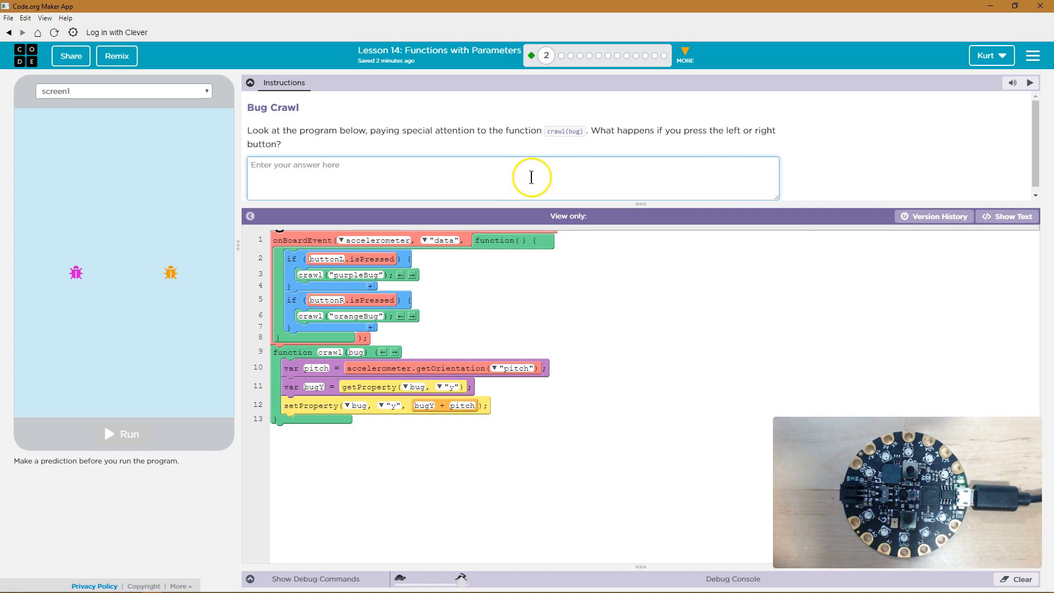
{"action": "mouse_move", "coordinate": [322, 237]}
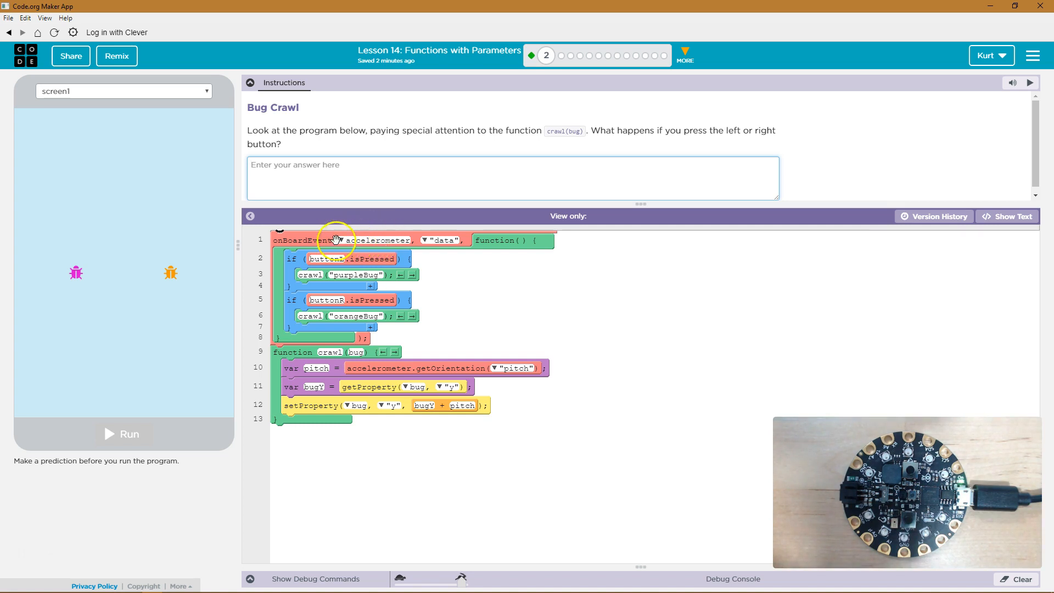
{"action": "mouse_move", "coordinate": [376, 242]}
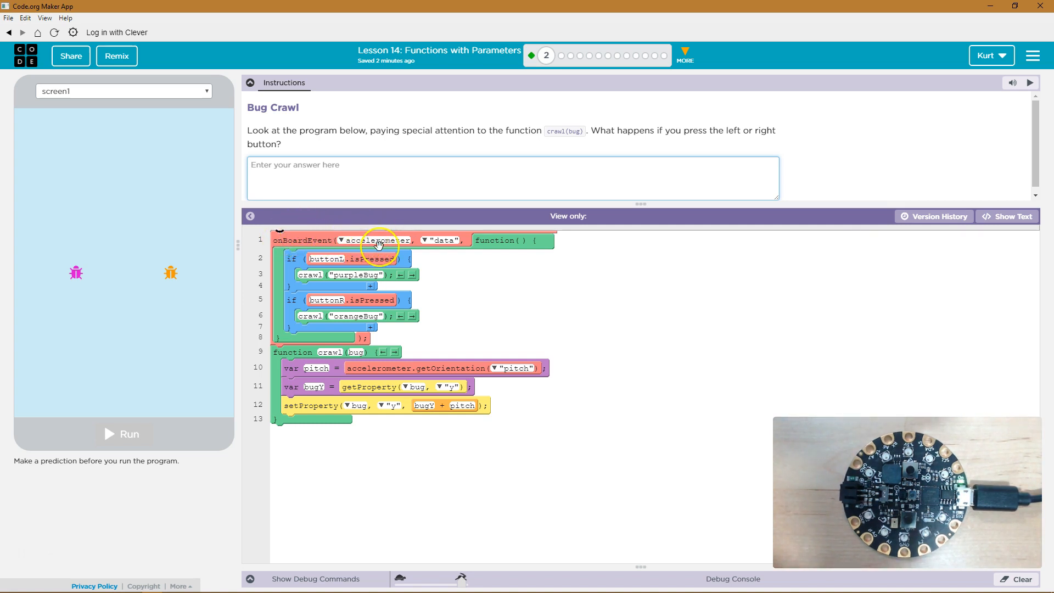
{"action": "mouse_move", "coordinate": [448, 240]}
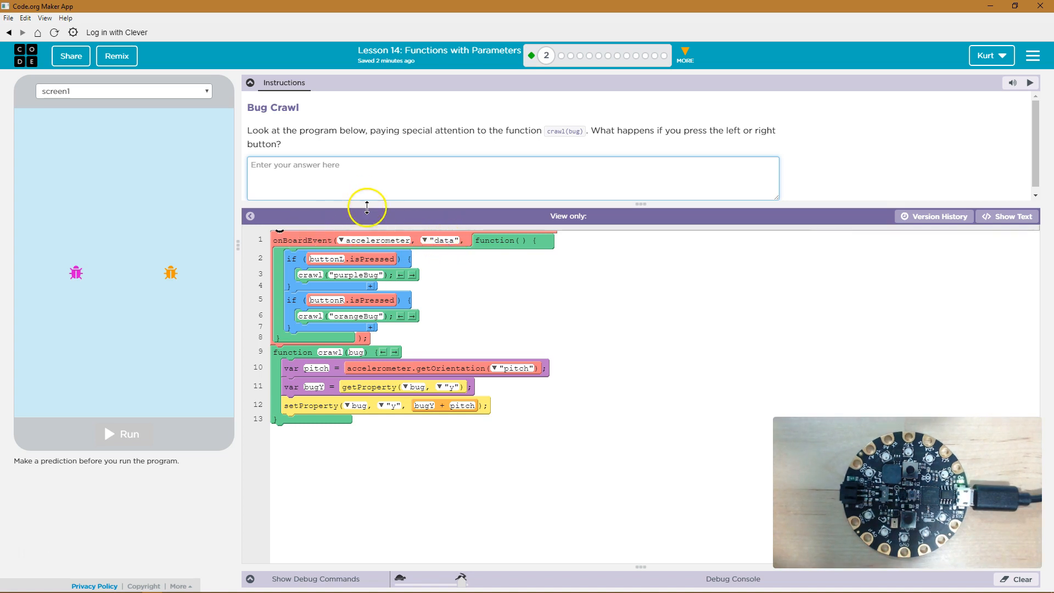
{"action": "mouse_move", "coordinate": [398, 233]}
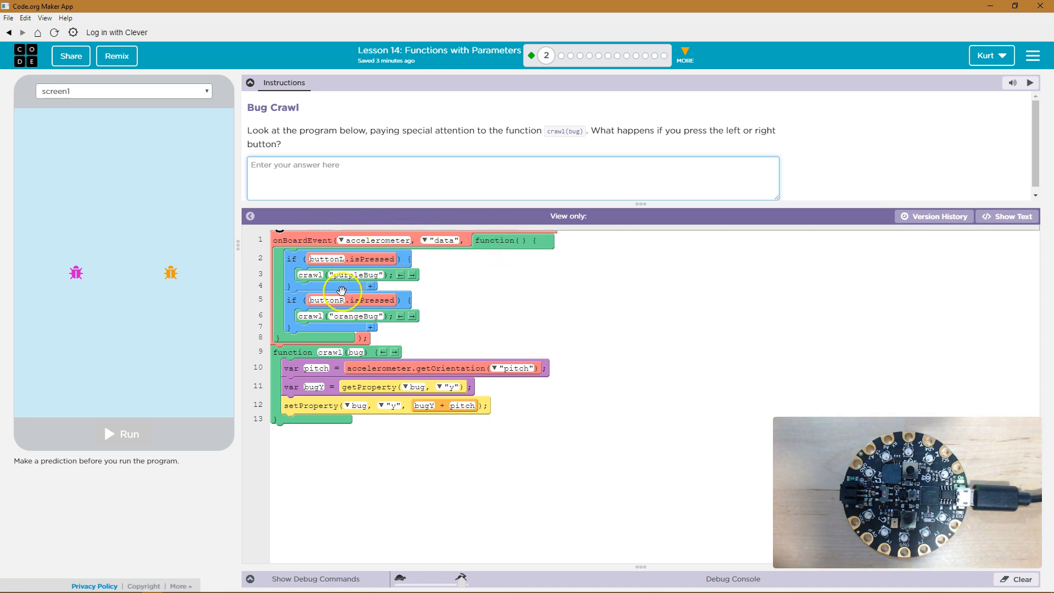
{"action": "mouse_move", "coordinate": [326, 268]}
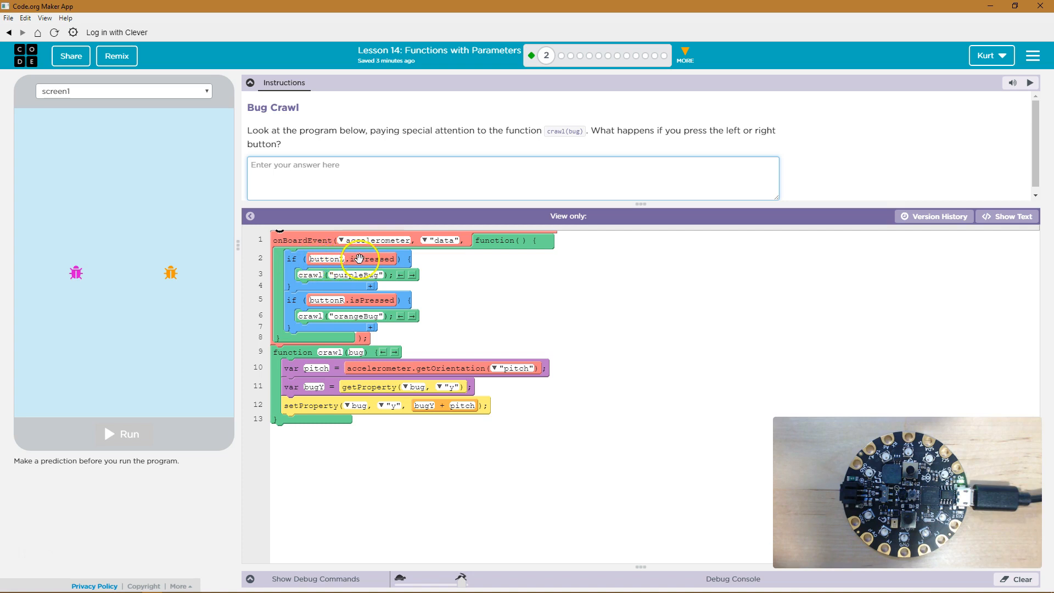
{"action": "mouse_move", "coordinate": [398, 254]}
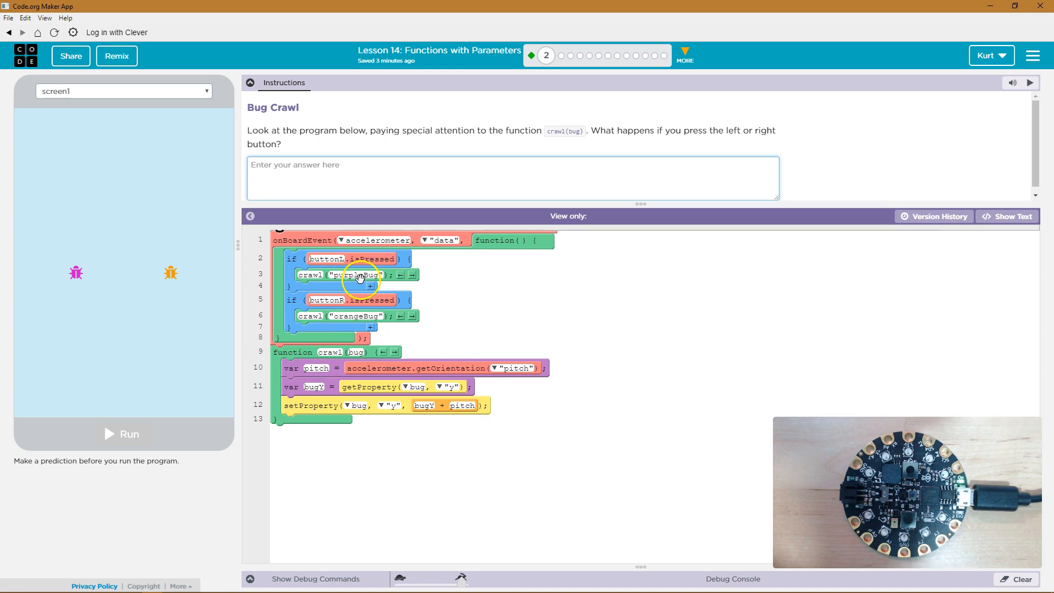
{"action": "mouse_move", "coordinate": [355, 354]}
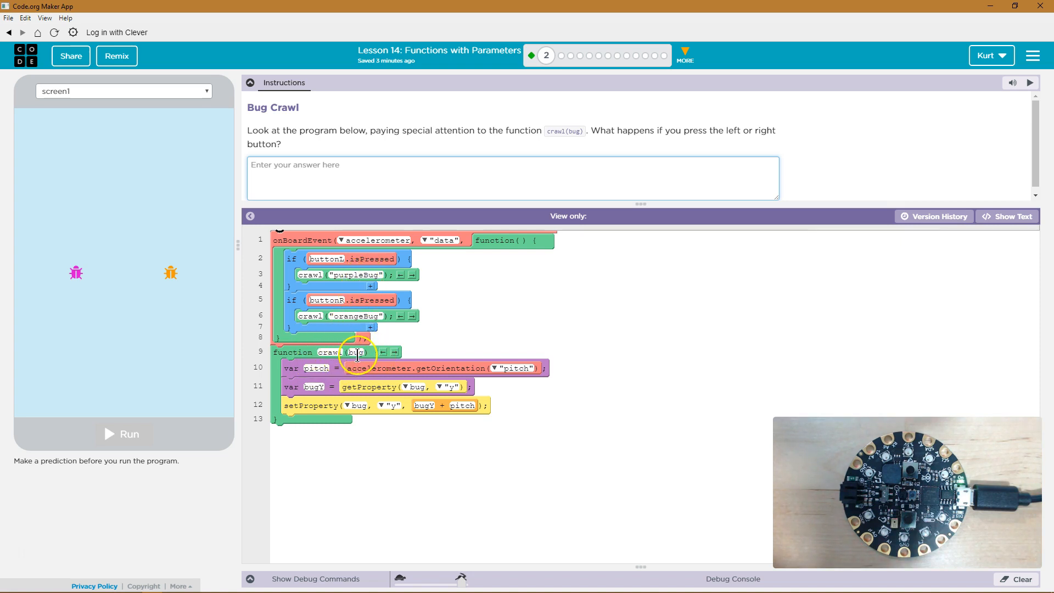
{"action": "mouse_move", "coordinate": [303, 360]}
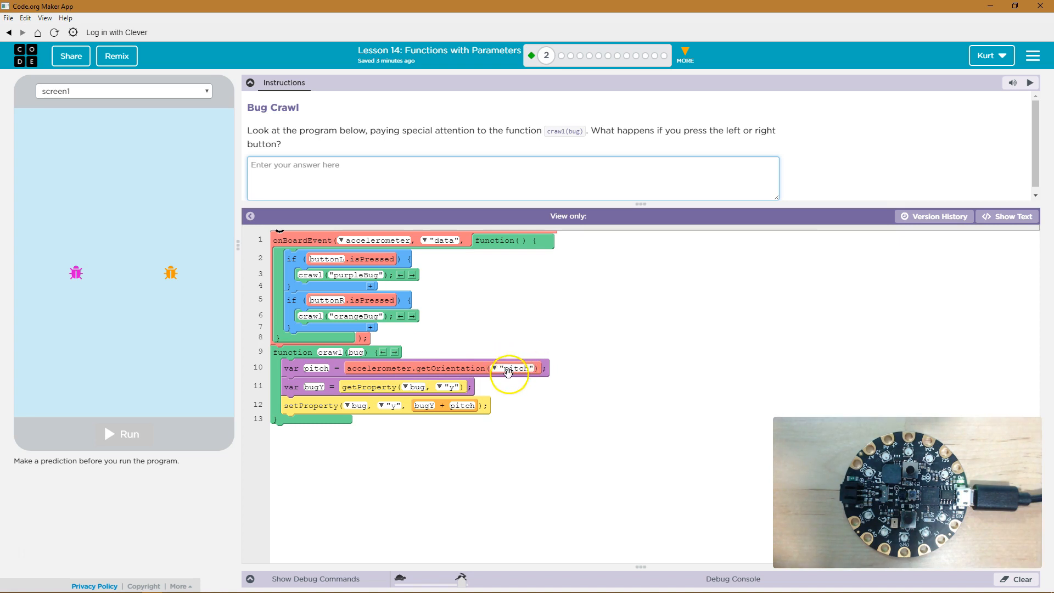
{"action": "mouse_move", "coordinate": [502, 364]}
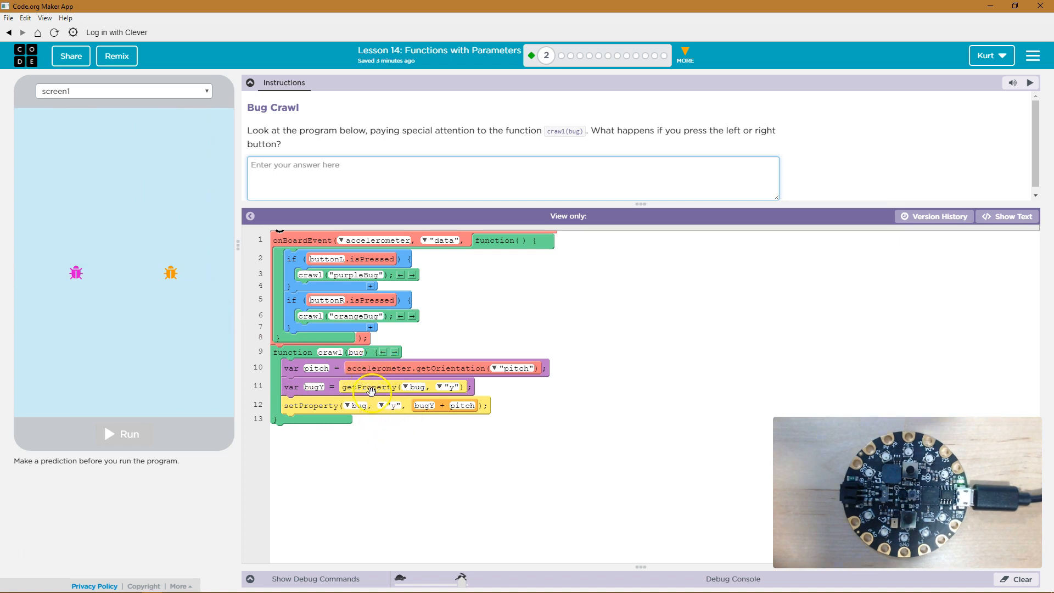
{"action": "mouse_move", "coordinate": [370, 405]}
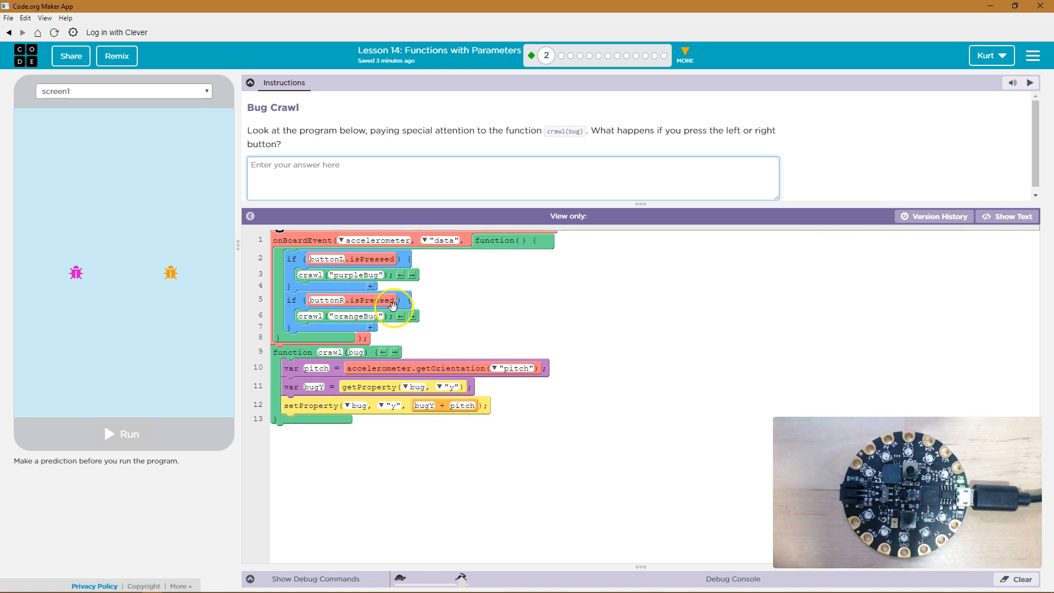
{"action": "mouse_move", "coordinate": [352, 316]}
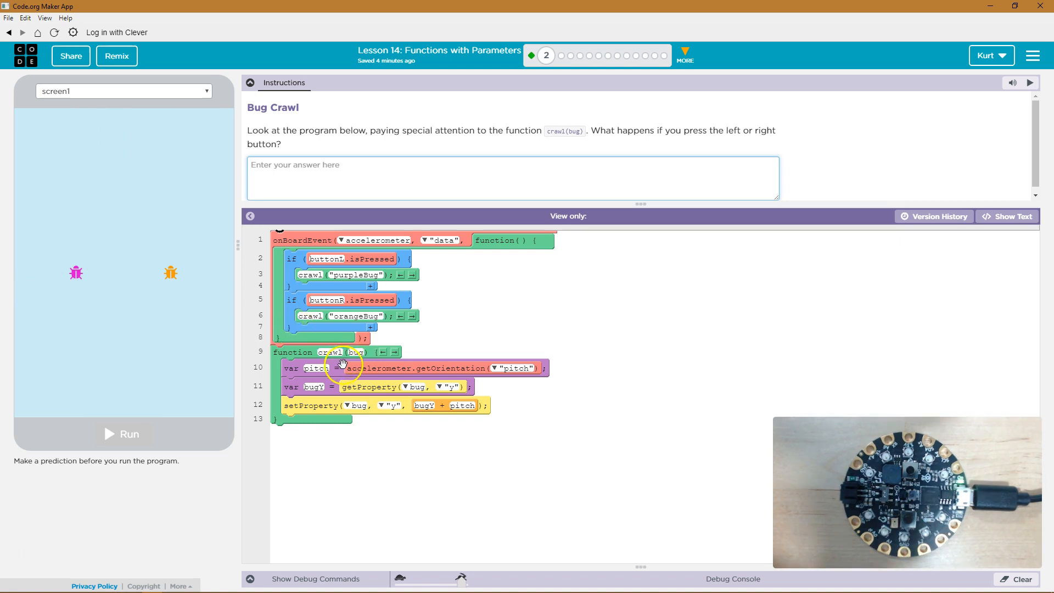
{"action": "mouse_move", "coordinate": [463, 368]}
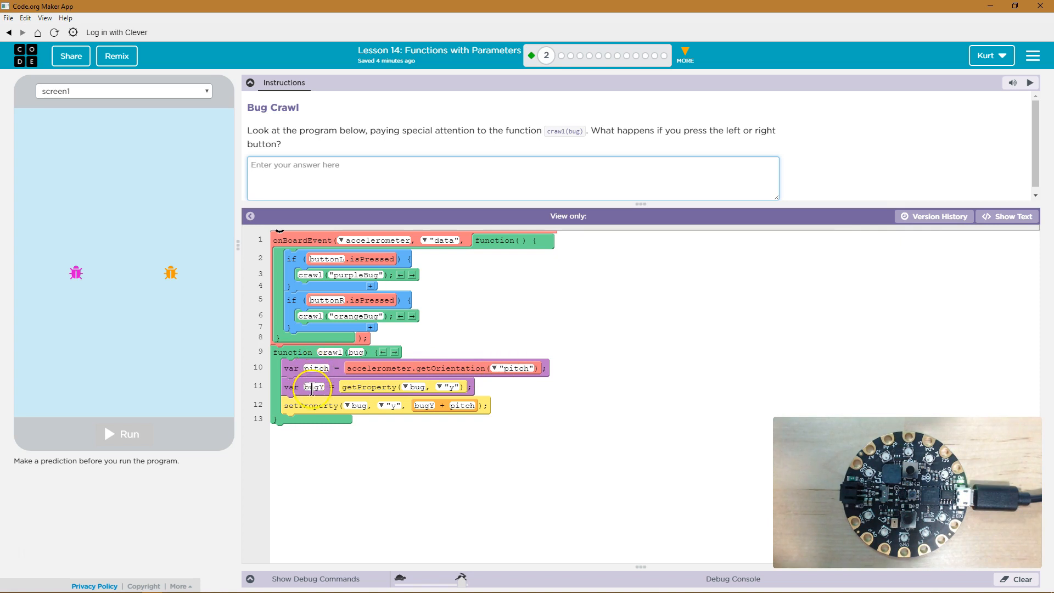
{"action": "mouse_move", "coordinate": [438, 390]}
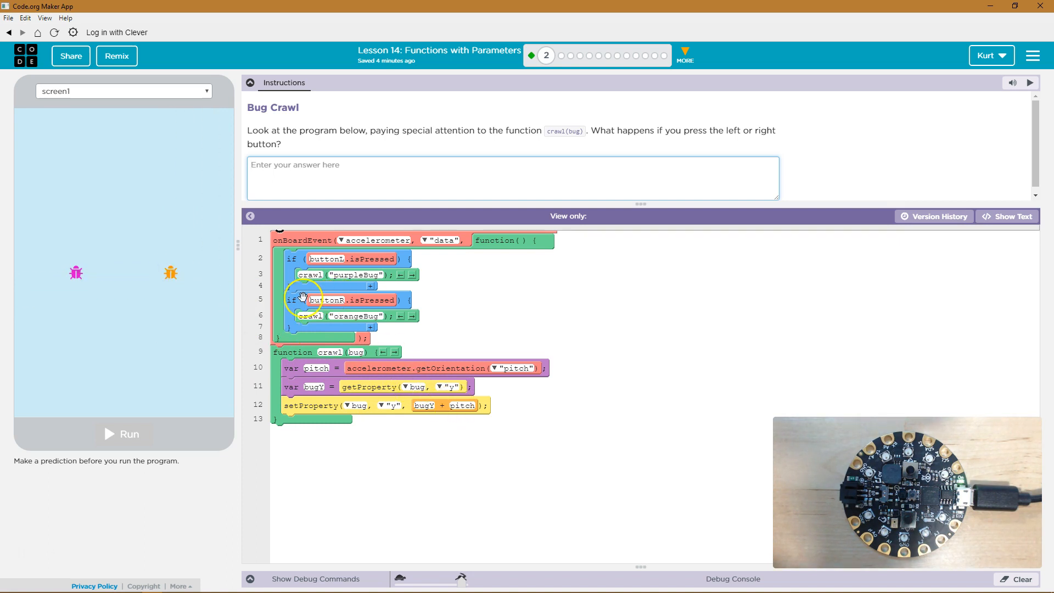
{"action": "mouse_move", "coordinate": [427, 385]}
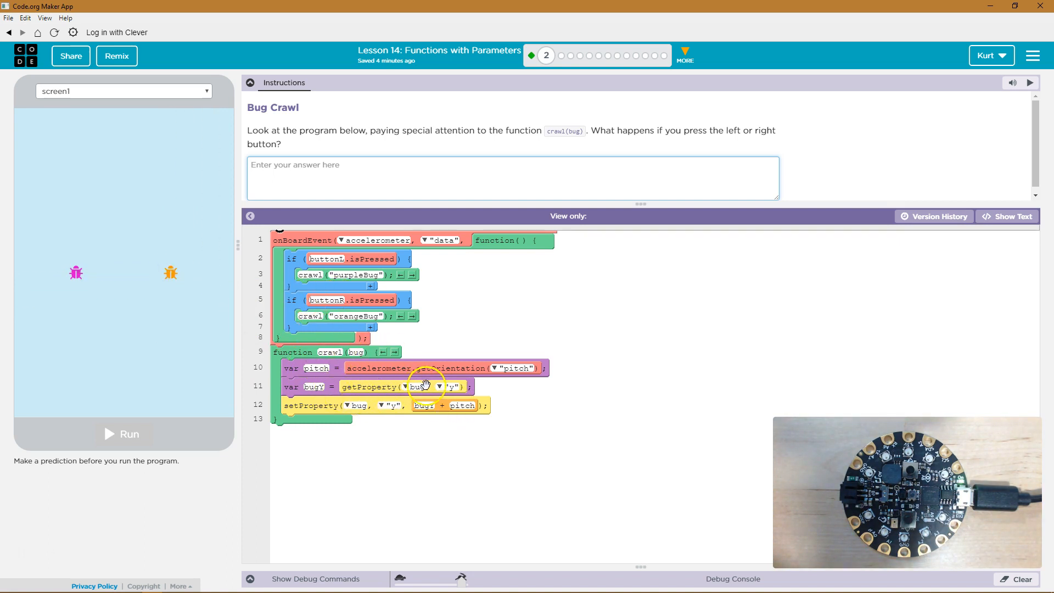
{"action": "mouse_move", "coordinate": [456, 385]}
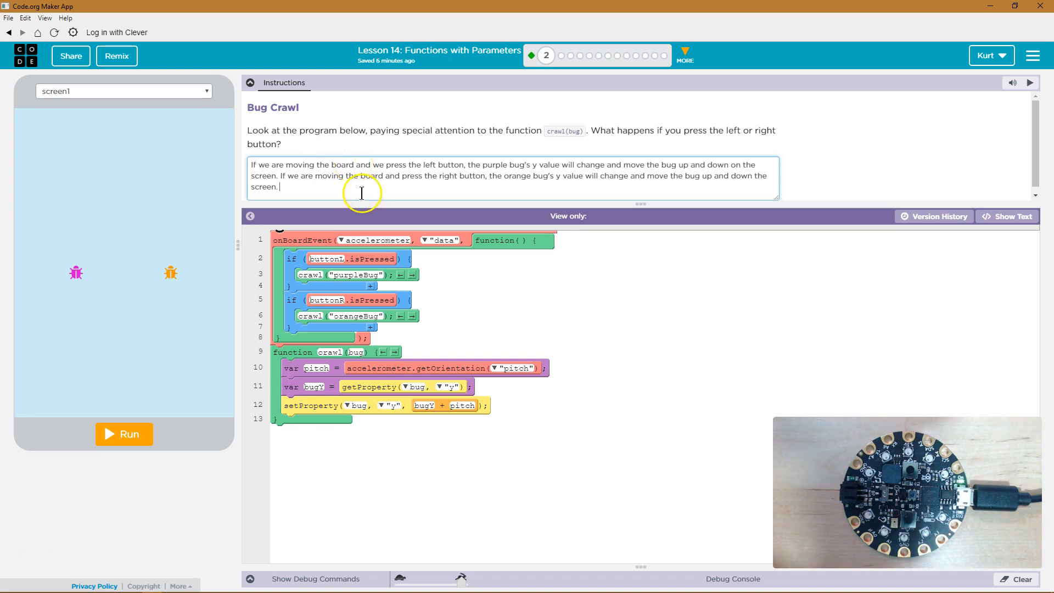
{"action": "mouse_move", "coordinate": [377, 167]}
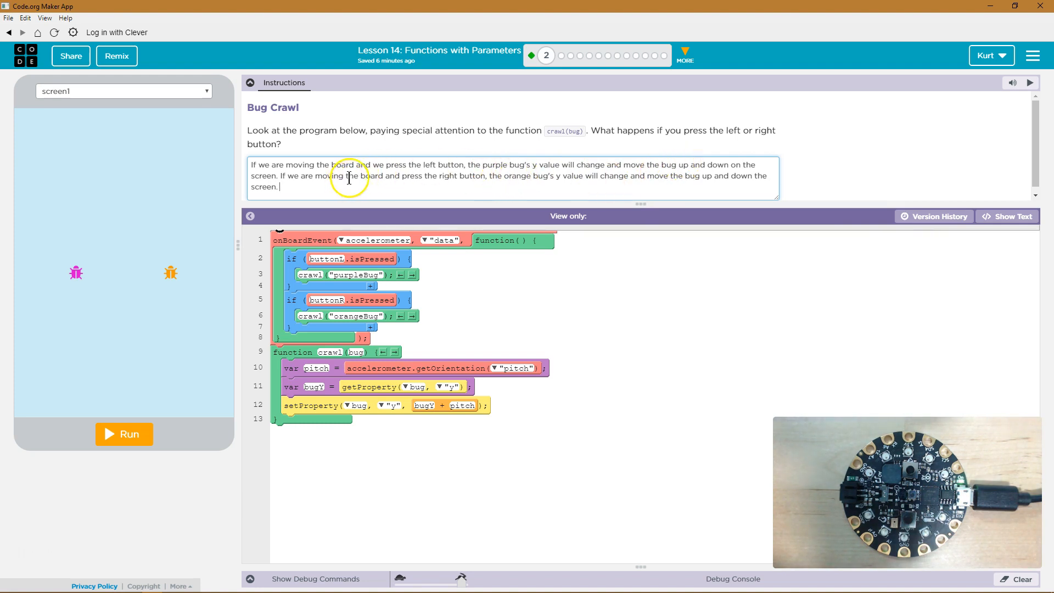
{"action": "mouse_move", "coordinate": [466, 176]}
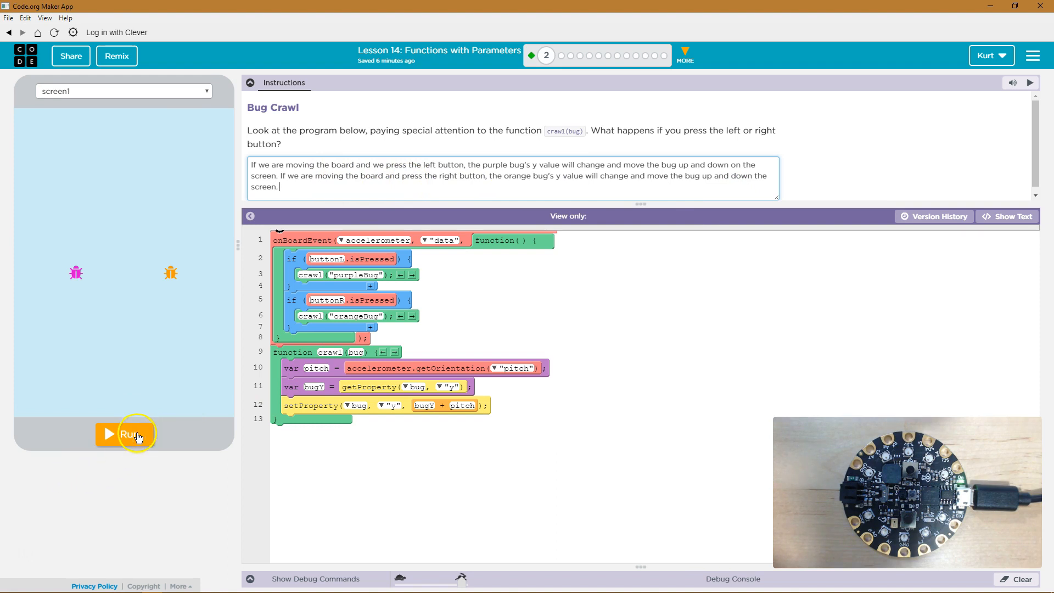
Step: Run the Bug Crawl program so the purple and orange bugs appear on screen
{"action": "left_click", "coordinate": [125, 434]}
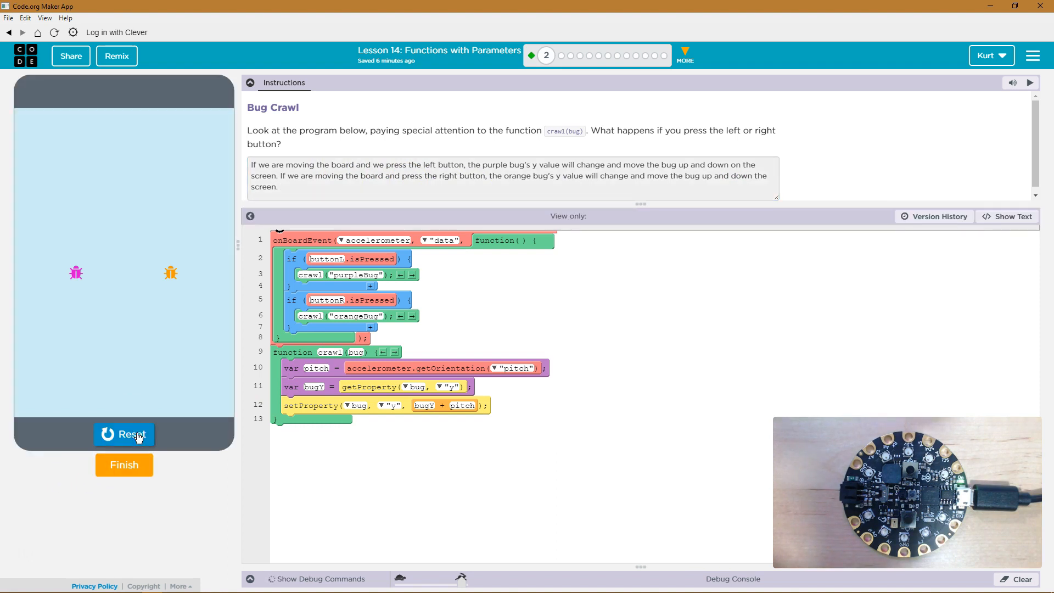